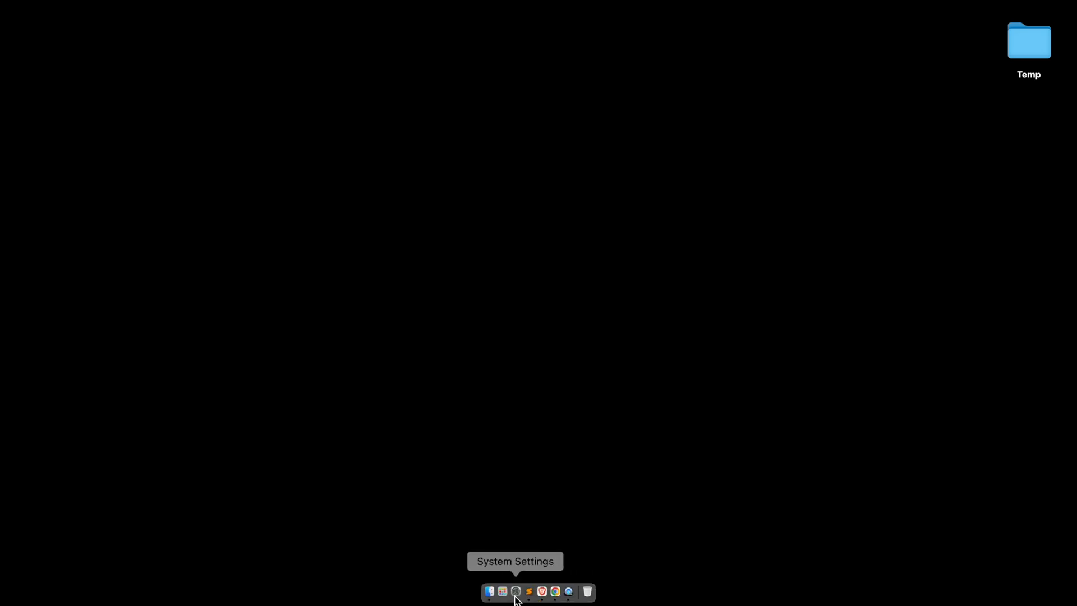
Launch Brave from Launchpad and search Google for winehq.
left_click(500, 592)
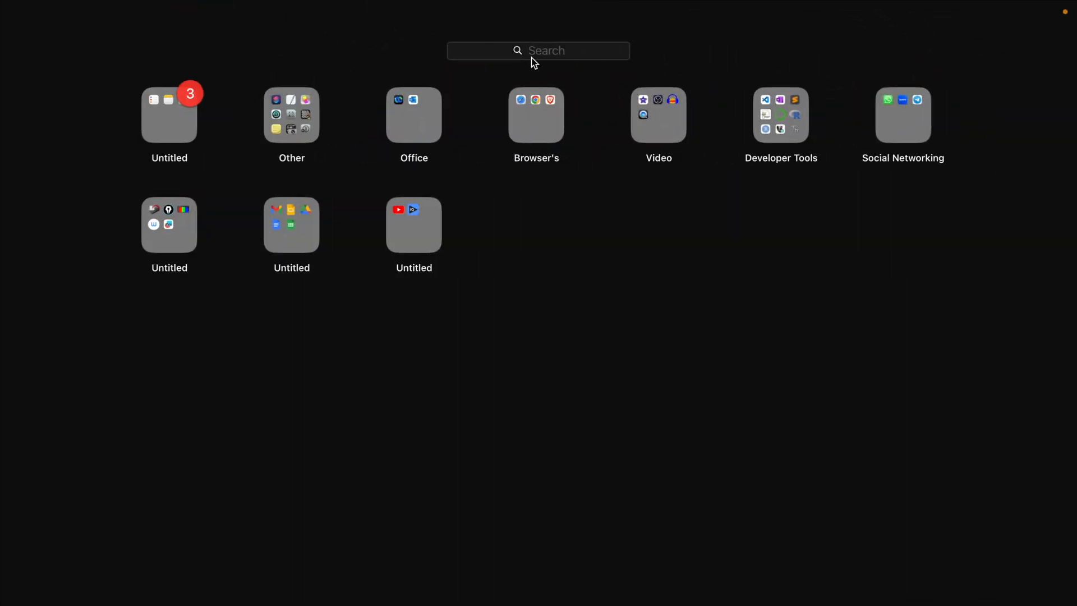
type("w")
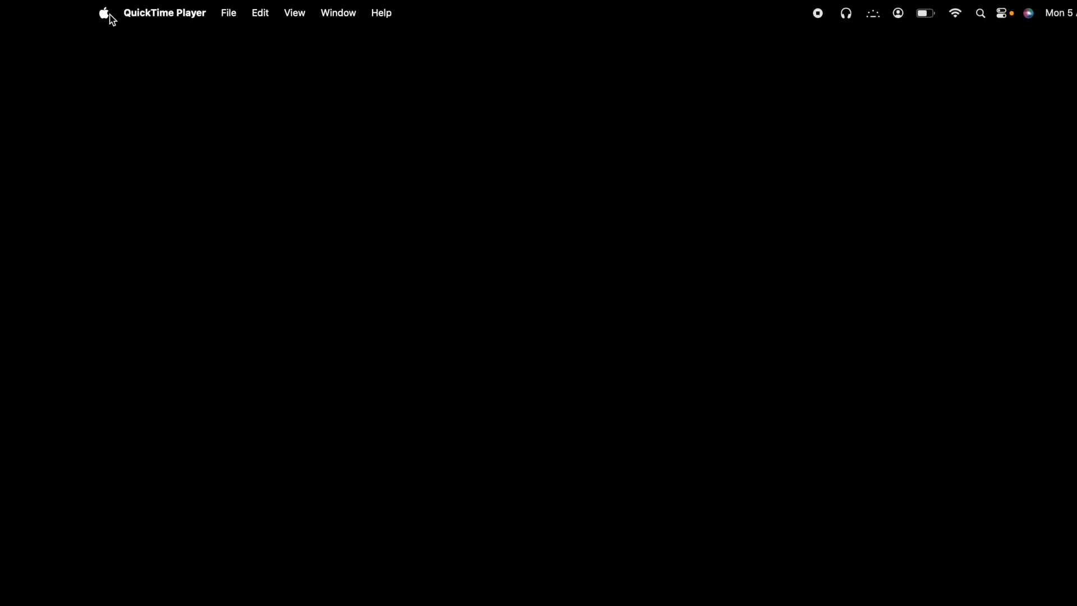
left_click(103, 14)
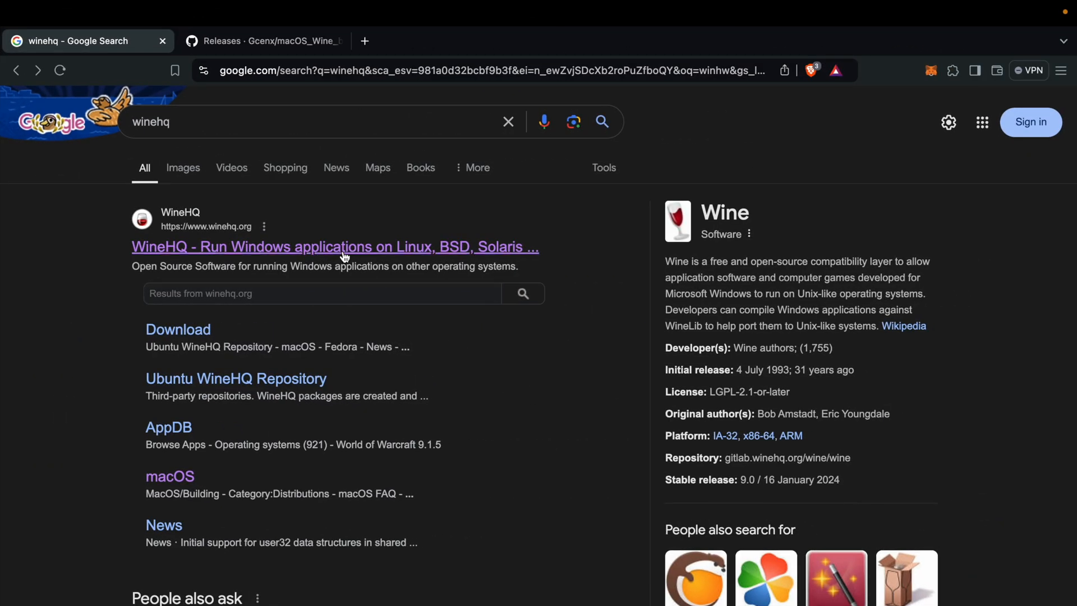
Load the WineHQ site in a new tab and go to its macOS download page.
right_click(343, 245)
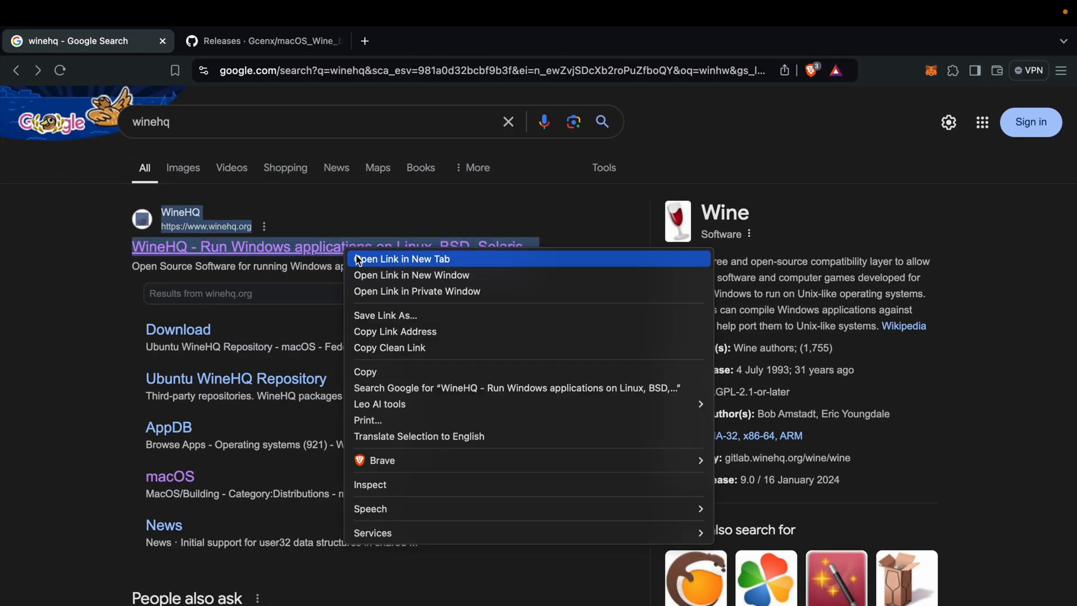
left_click(402, 258)
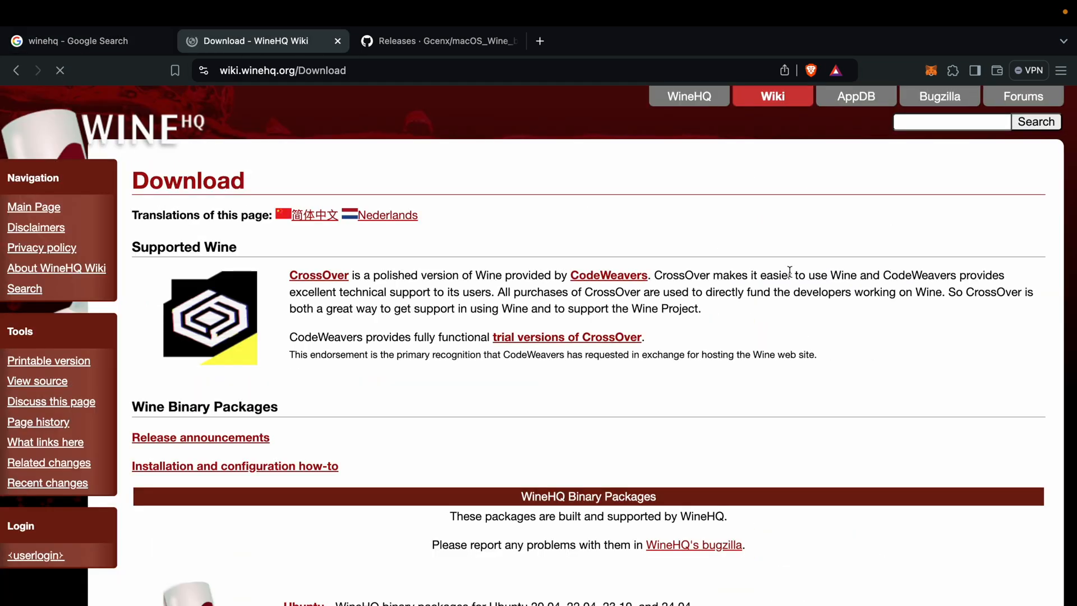
scroll("down", 3)
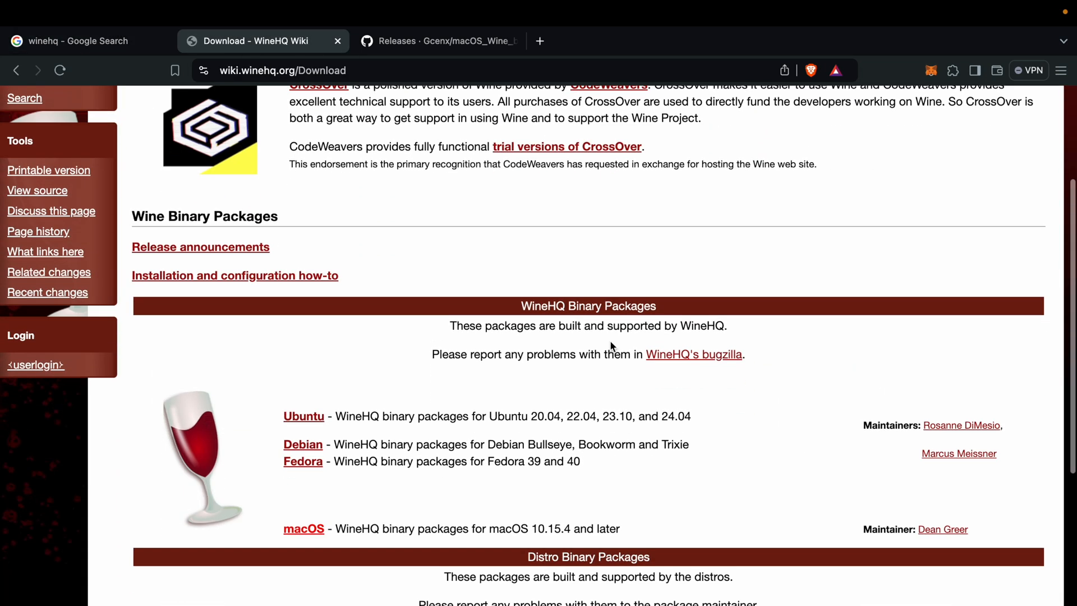
scroll("down", 3)
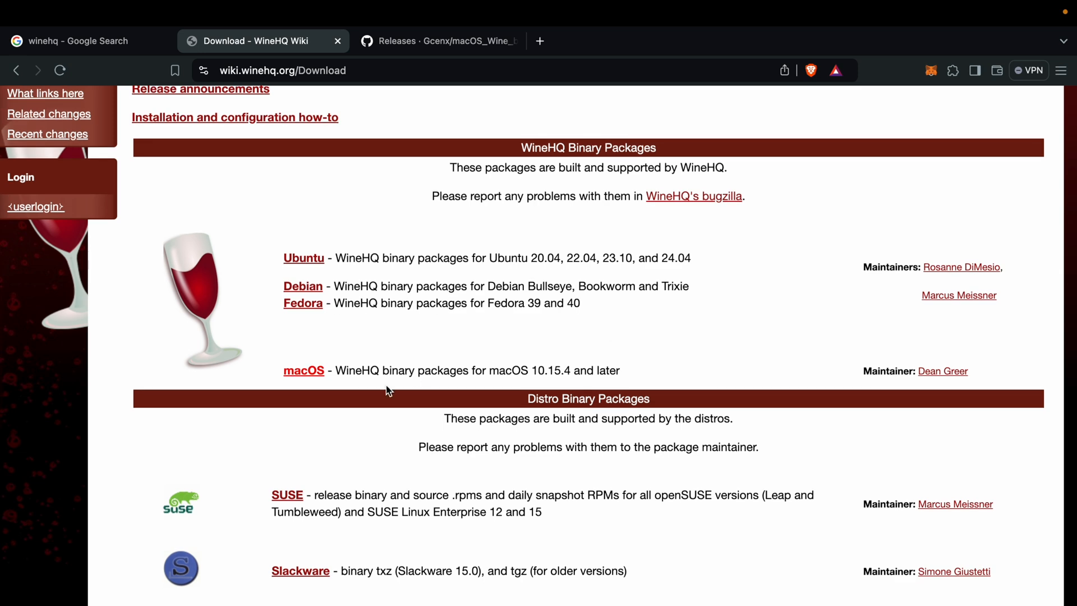
left_click(303, 370)
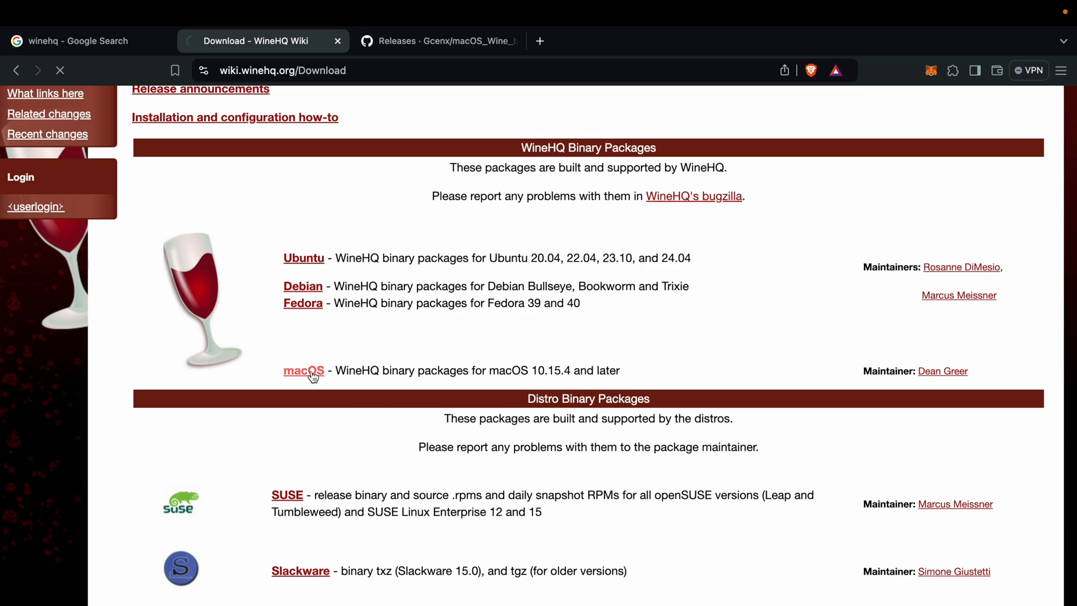
left_click(303, 370)
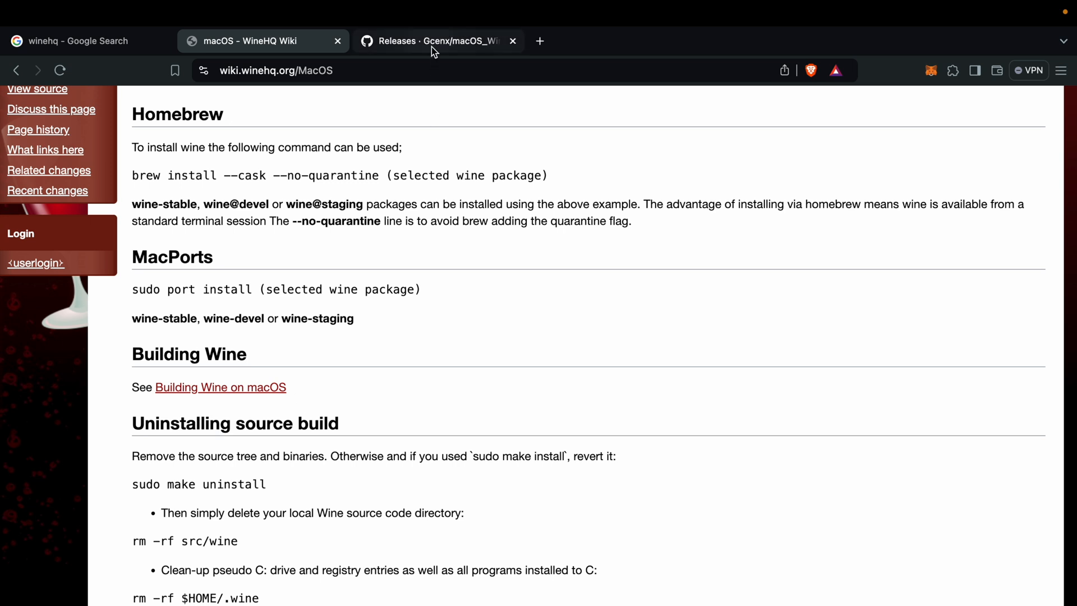
Go to Gcenx's GitHub releases and view release 9.13.
left_click(437, 40)
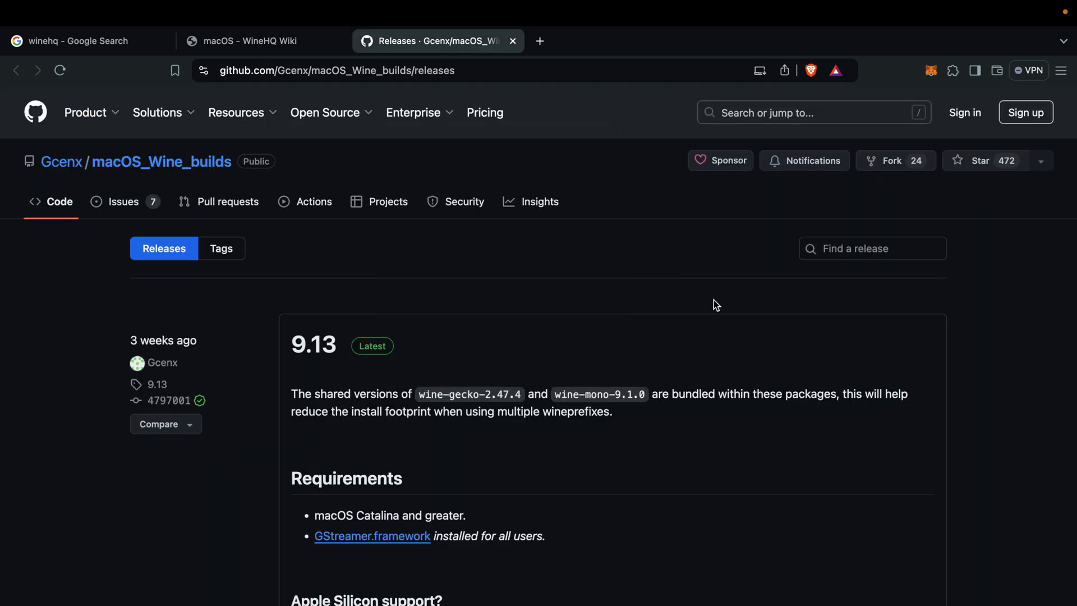
scroll("down", 3)
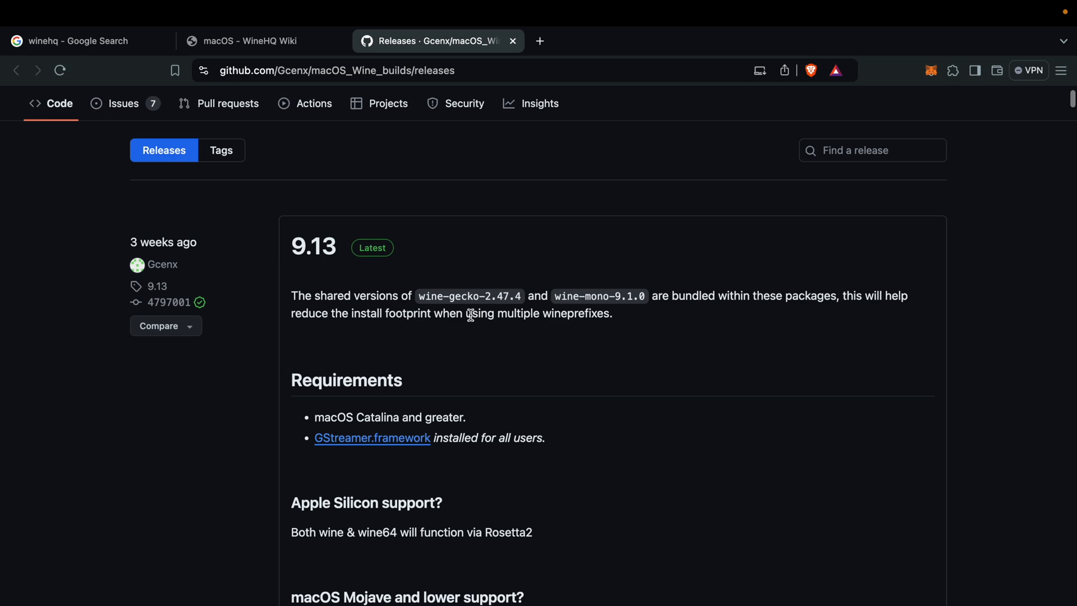
key("Cmd+Tab")
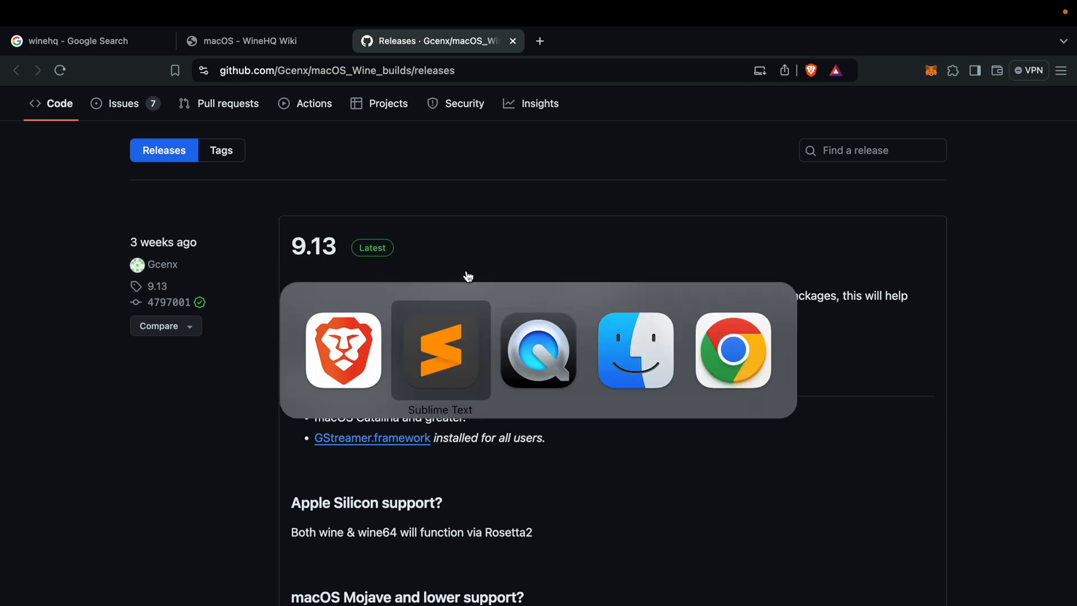
left_click(440, 351)
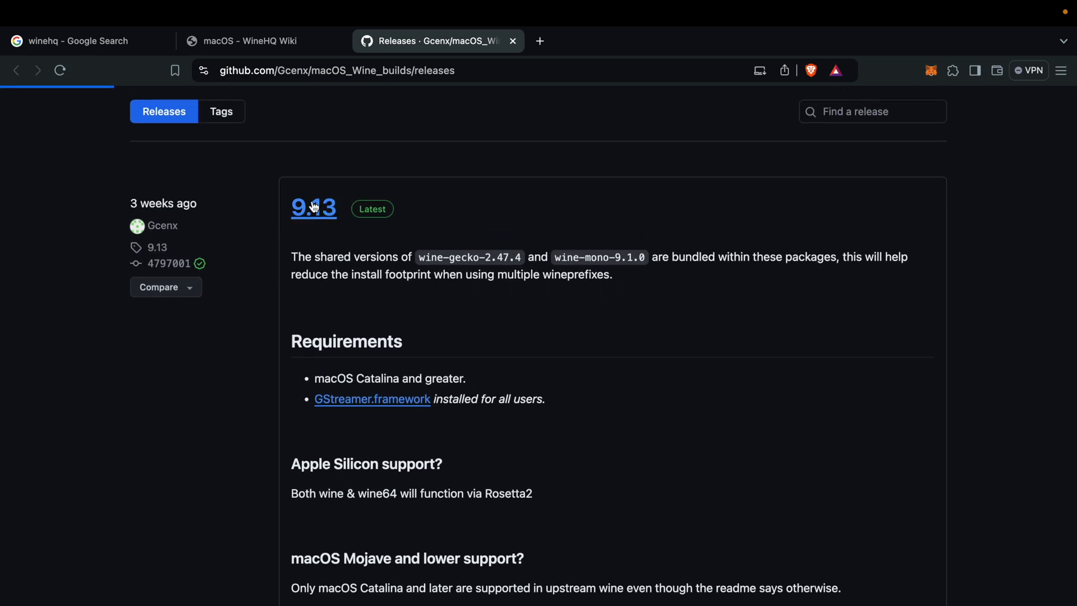
left_click(313, 209)
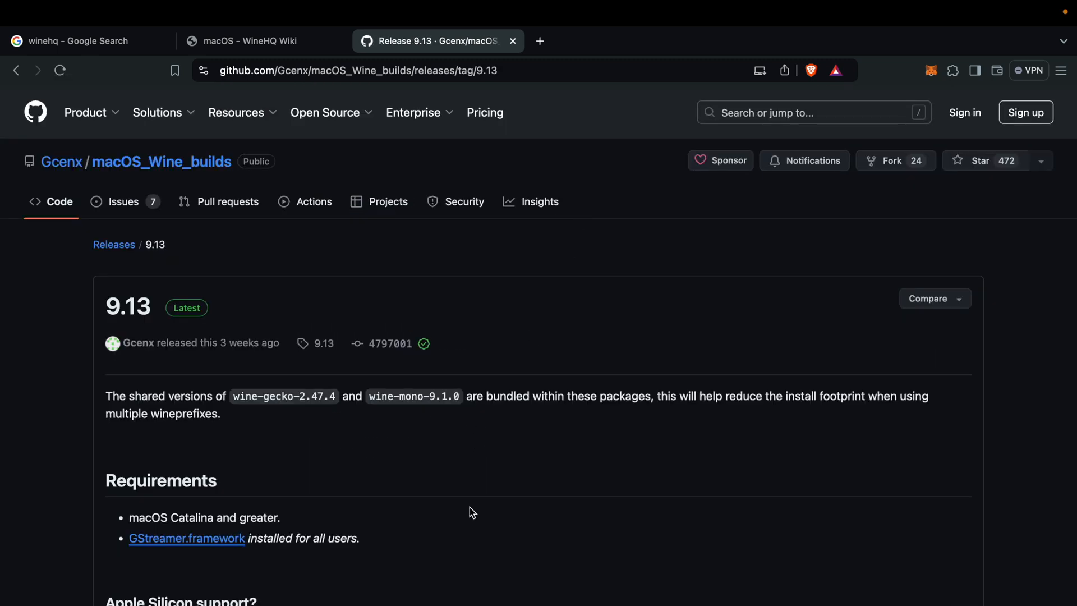
Download wine-staging-9.13-osx64.tar.xz from Assets and save it into the WineHq folder.
scroll("down", 3)
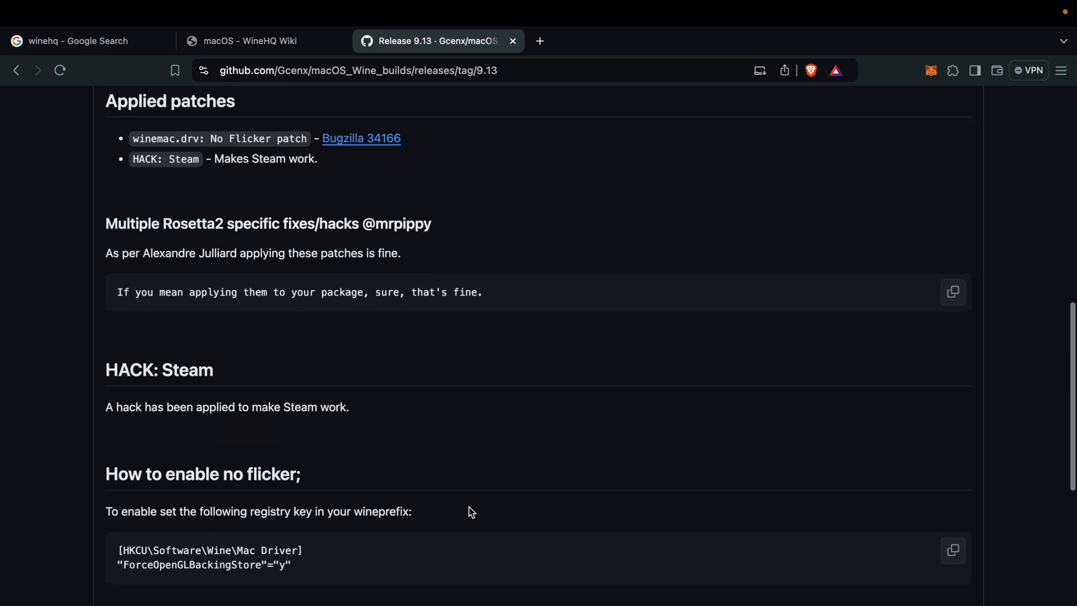
scroll("down", 3)
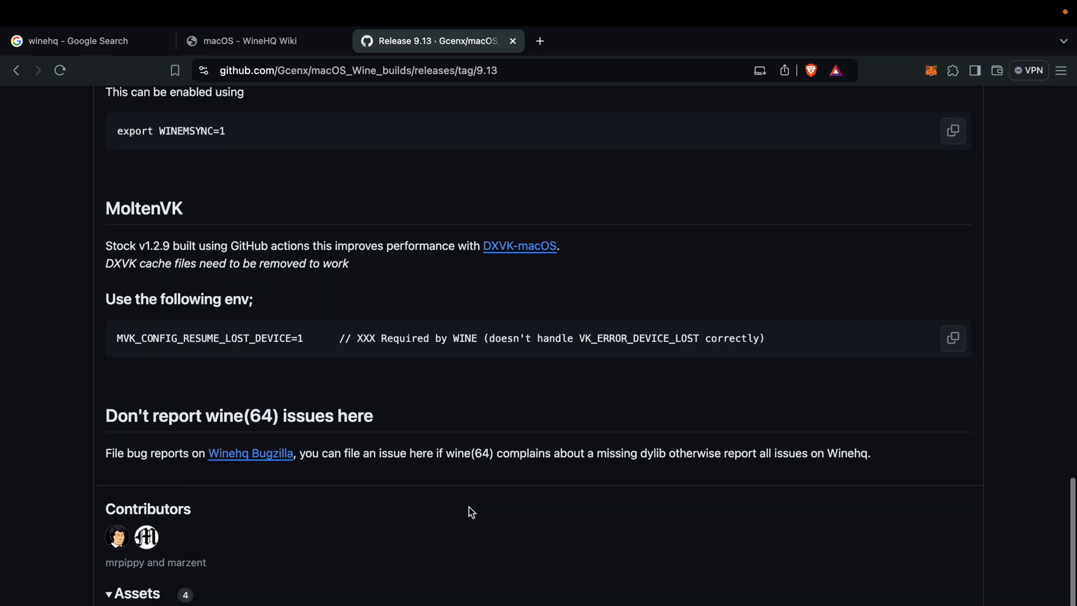
scroll("down", 3)
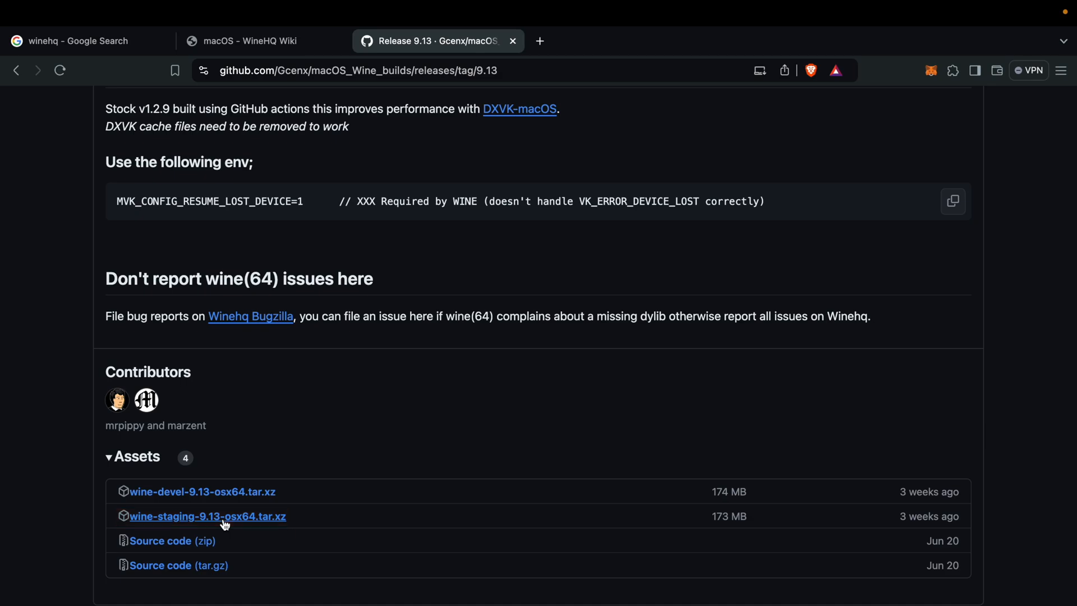
left_click(208, 516)
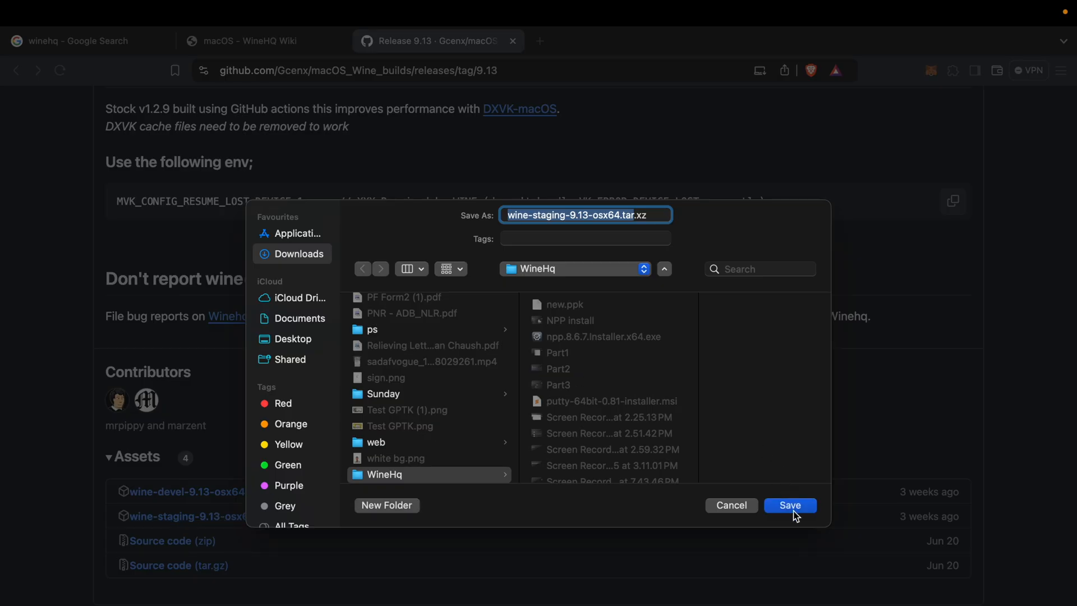
left_click(789, 505)
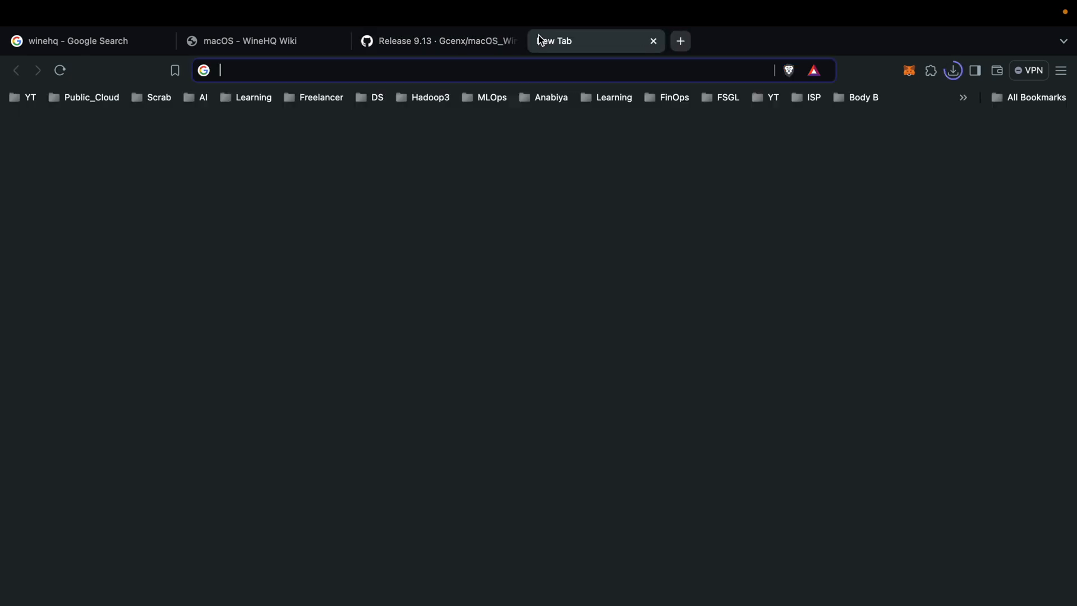
Search Google for putty and reach the PuTTY latest-release download page.
type("putt")
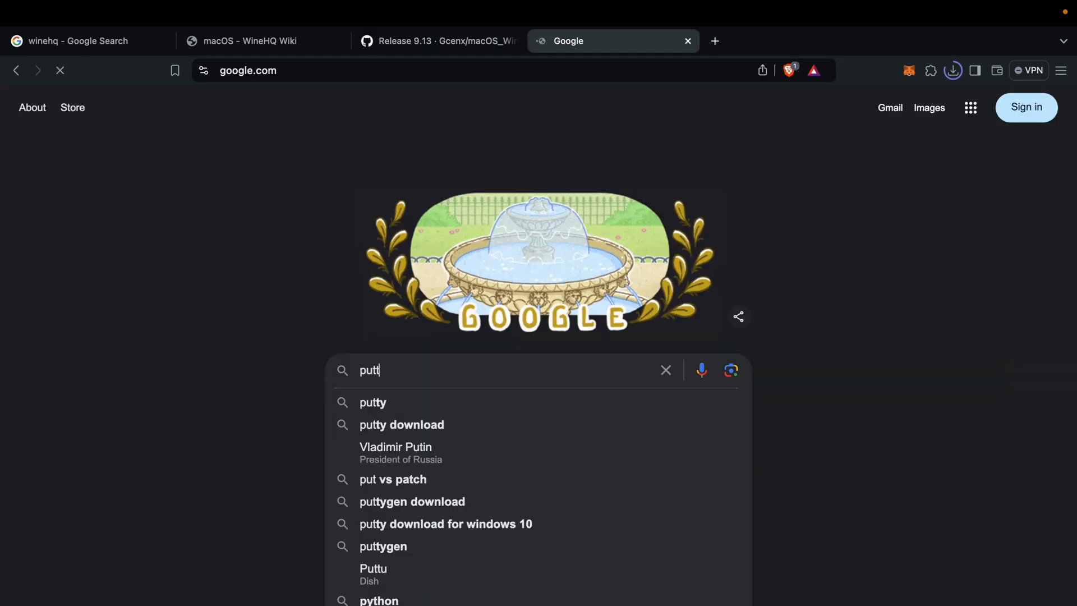
left_click(373, 402)
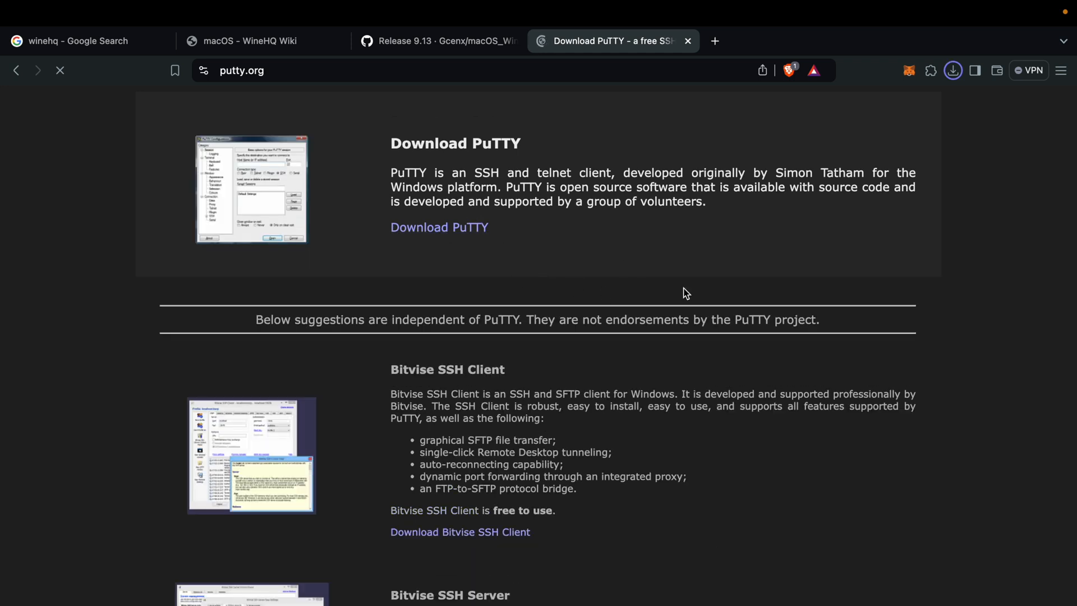
left_click(954, 69)
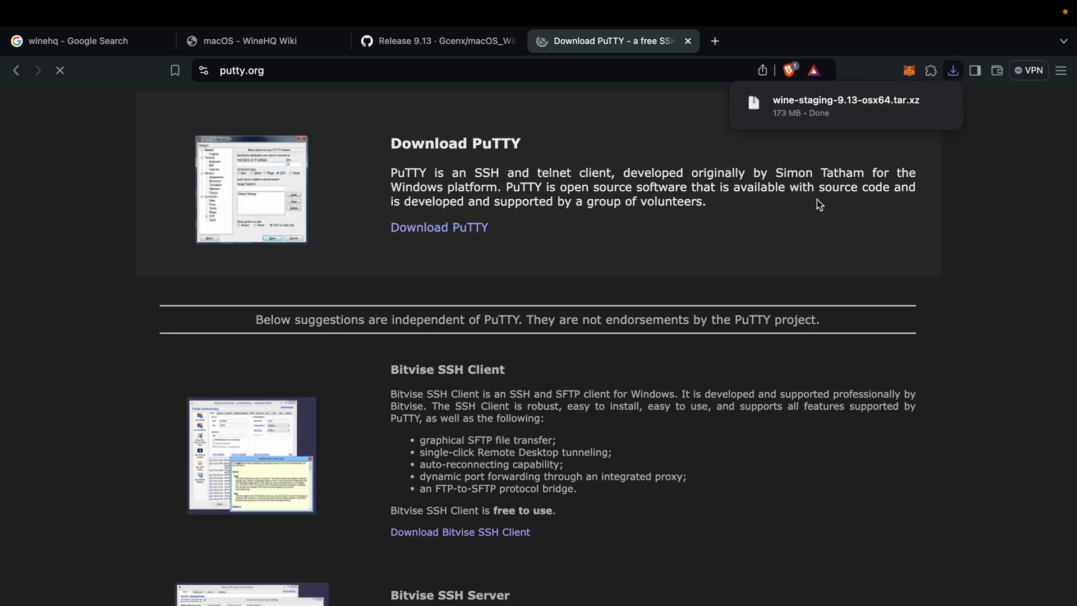
left_click(439, 227)
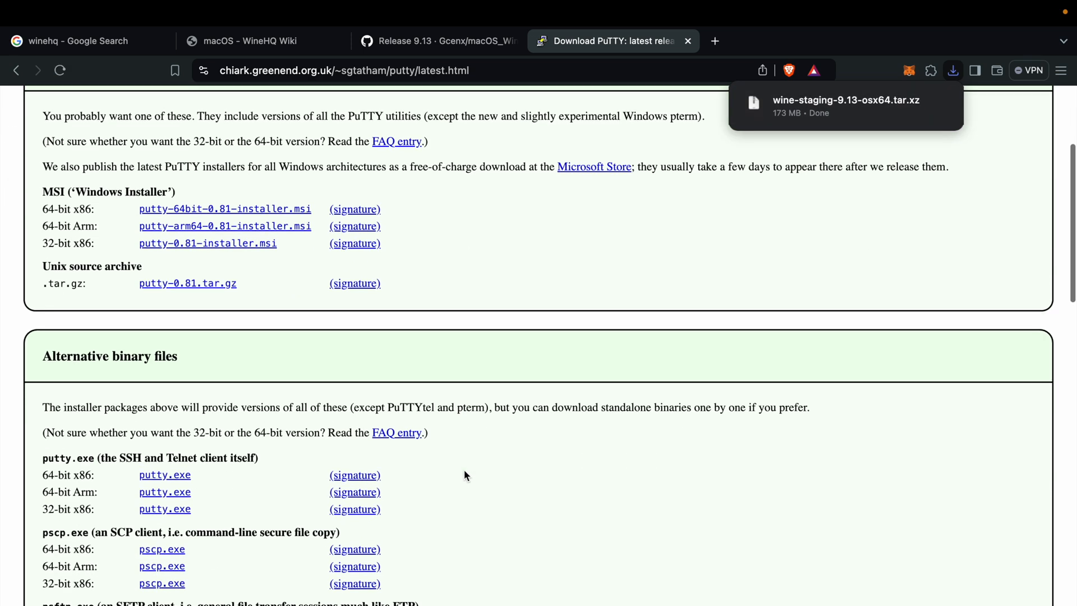
Download the 64-bit x86 putty.exe and save it into Downloads.
left_click(164, 474)
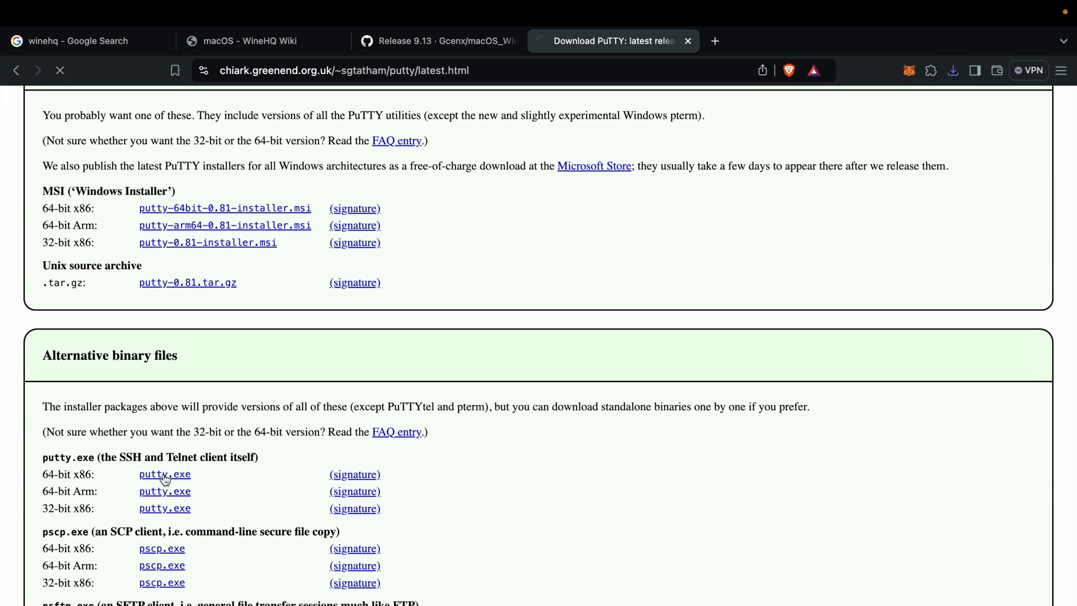
left_click(164, 473)
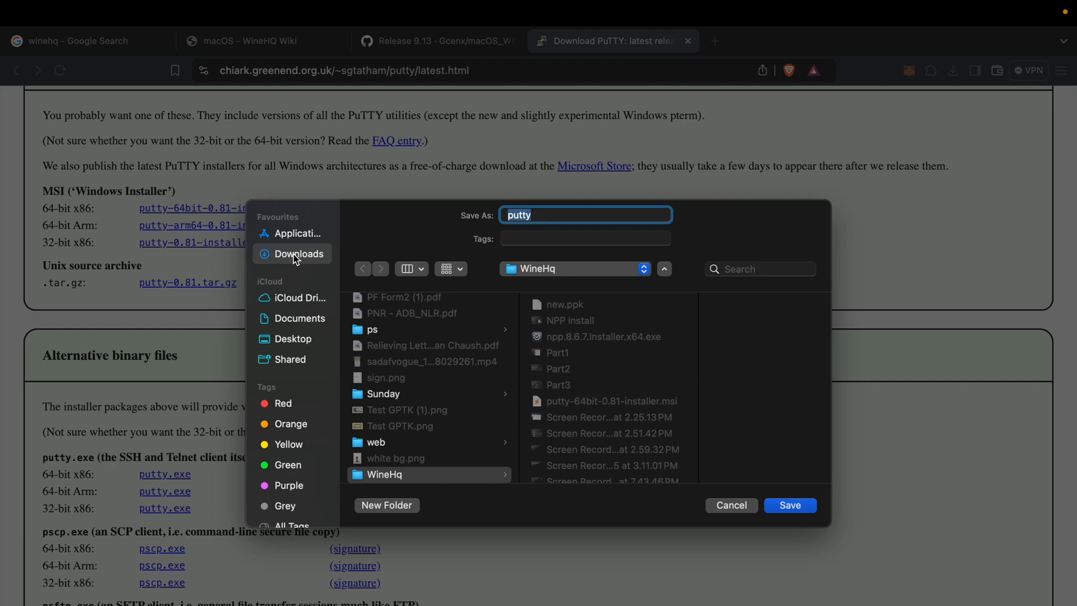
left_click(298, 253)
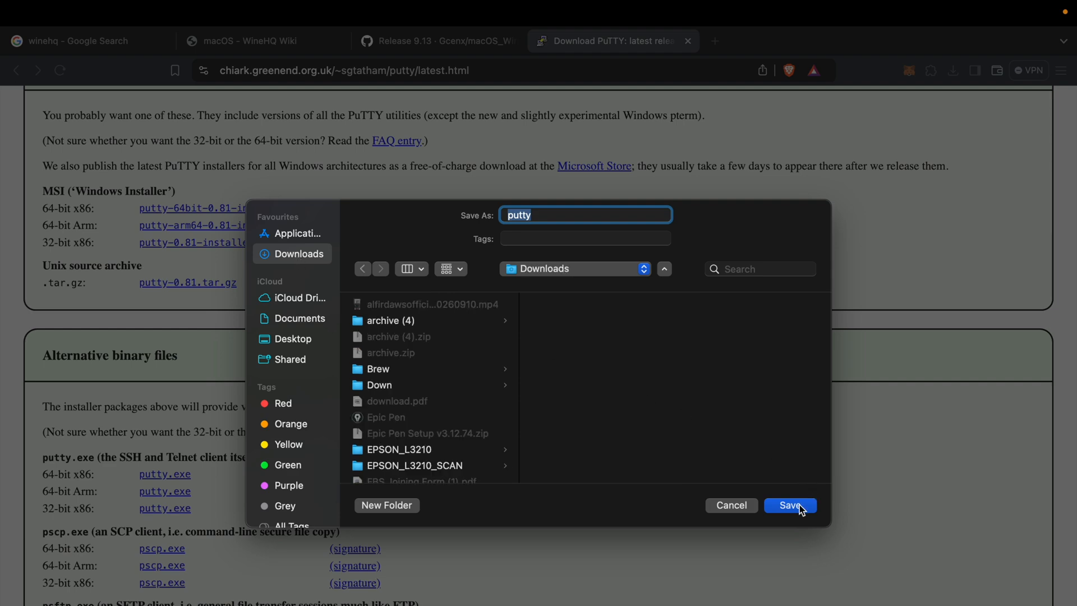
left_click(790, 505)
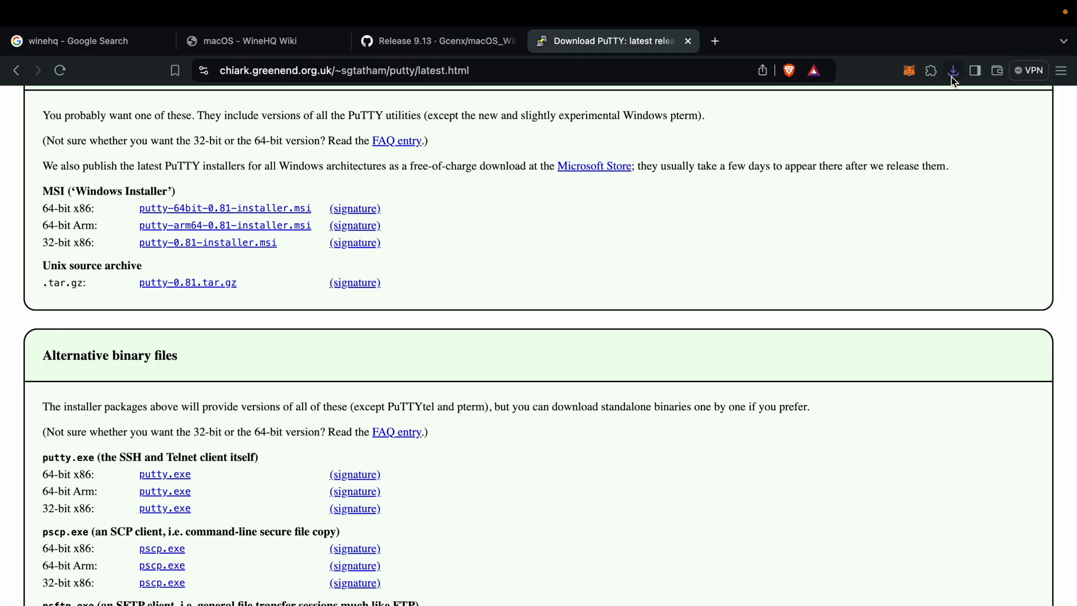
Reveal the wine-staging archive in Finder and unpack it into the Wine Staging app.
left_click(952, 69)
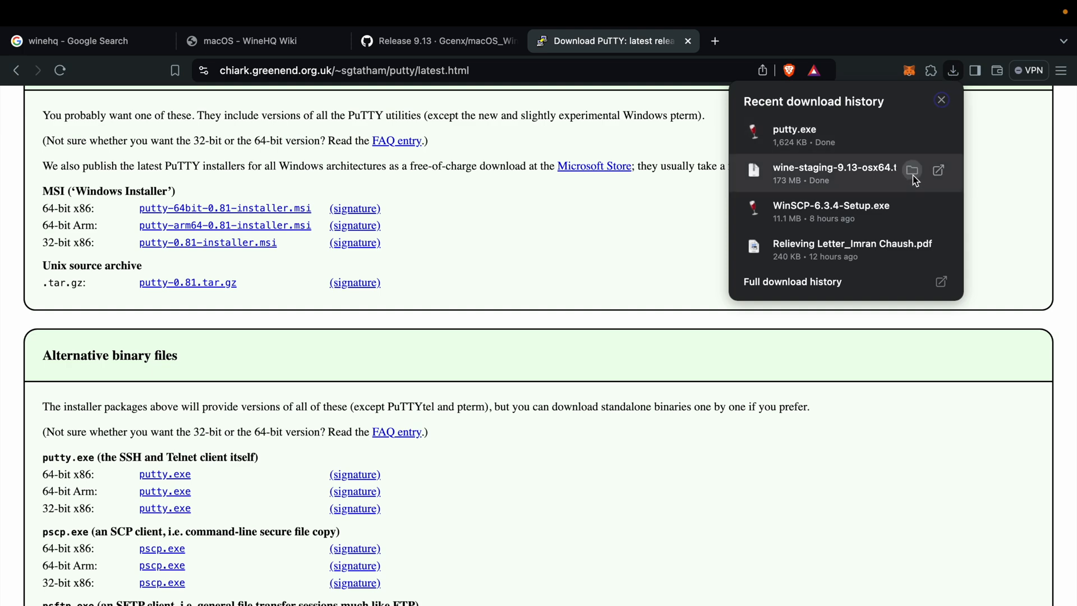
left_click(911, 171)
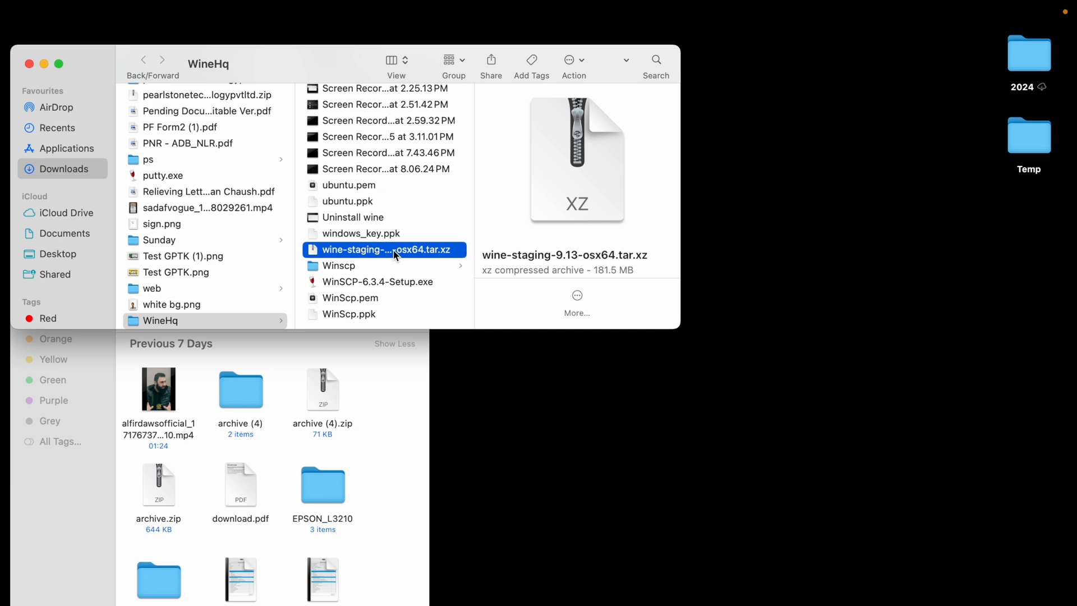
double_click(388, 249)
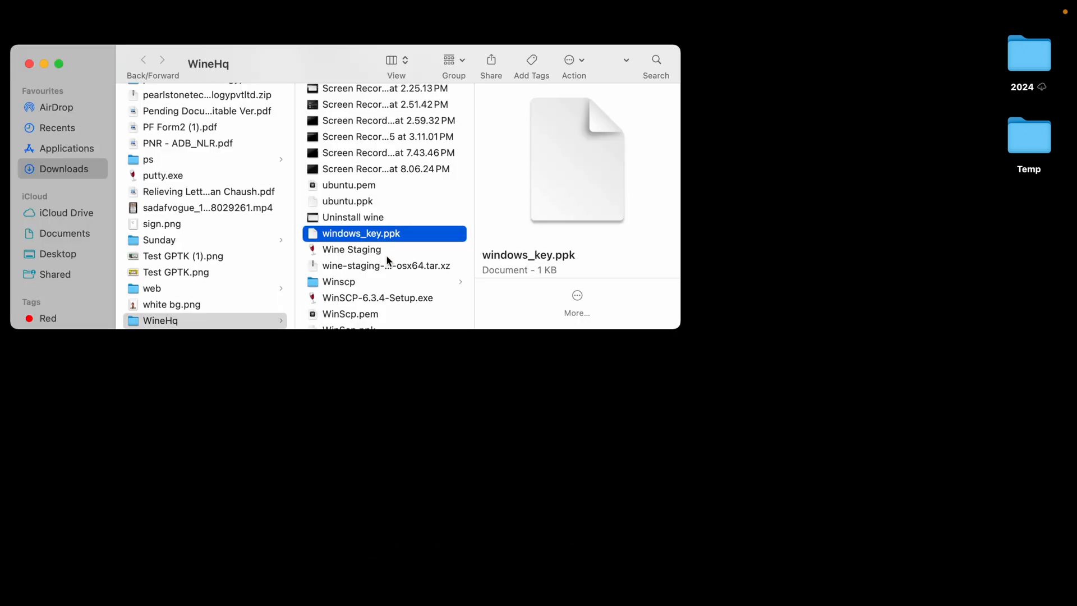
left_click(351, 249)
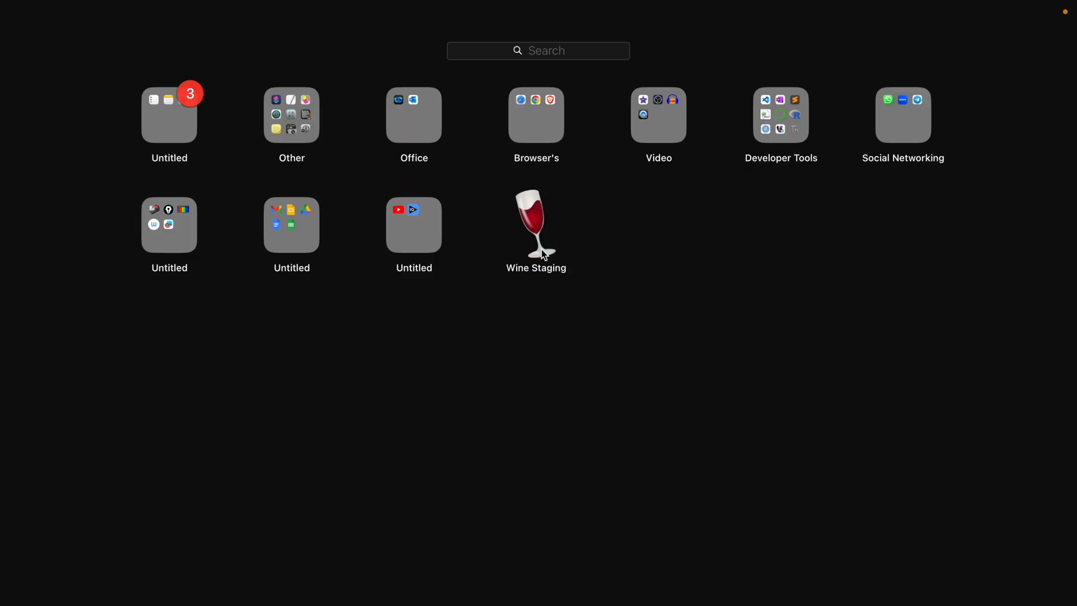
mouse_move(536, 216)
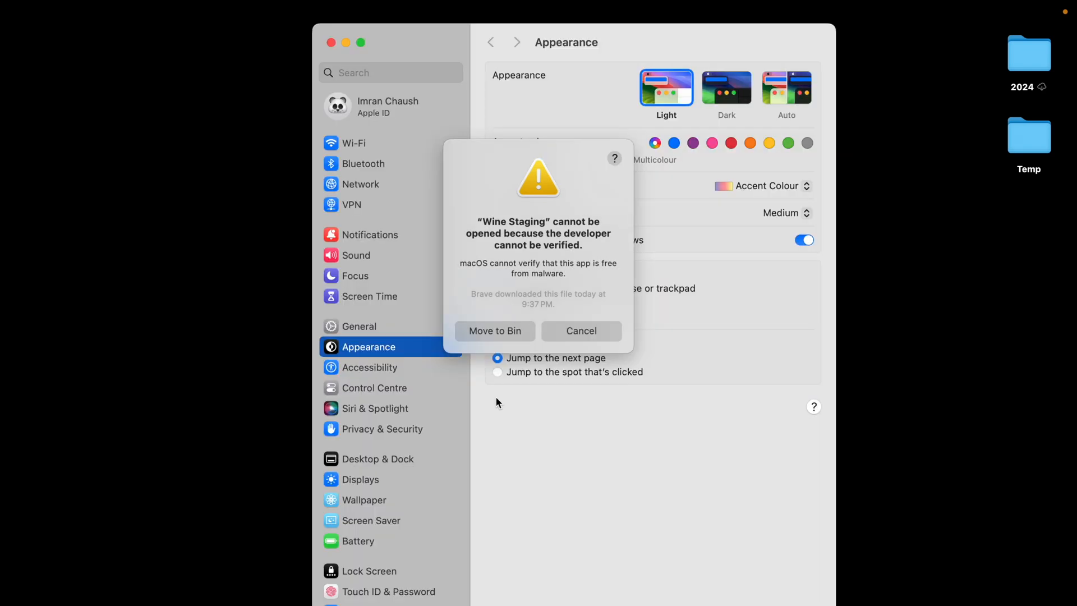
mouse_move(396, 76)
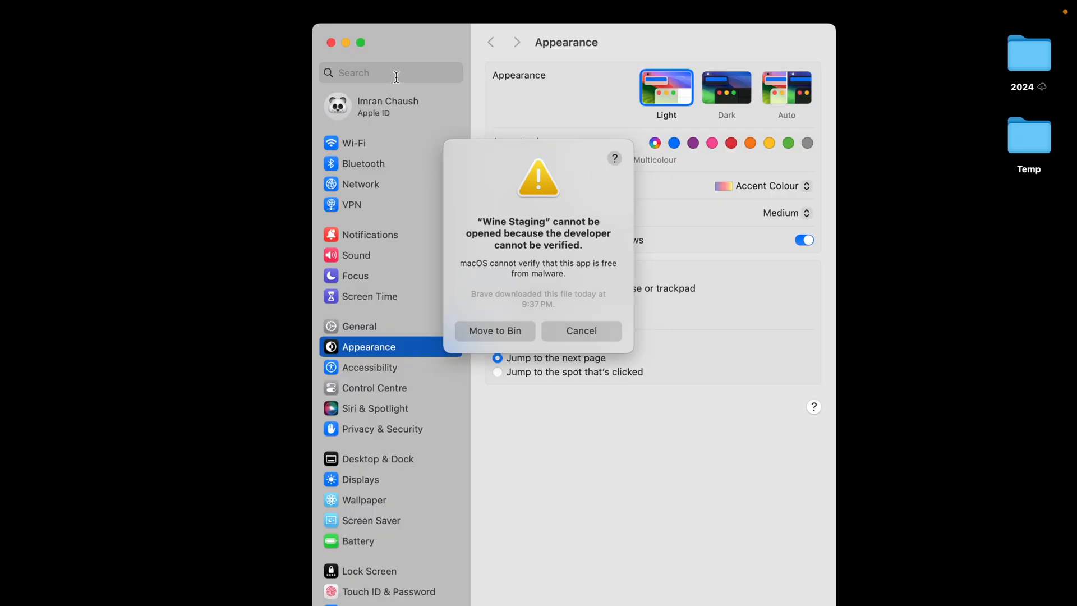
In Privacy & Security, reset app sources to App Store and identified developers.
left_click(390, 72)
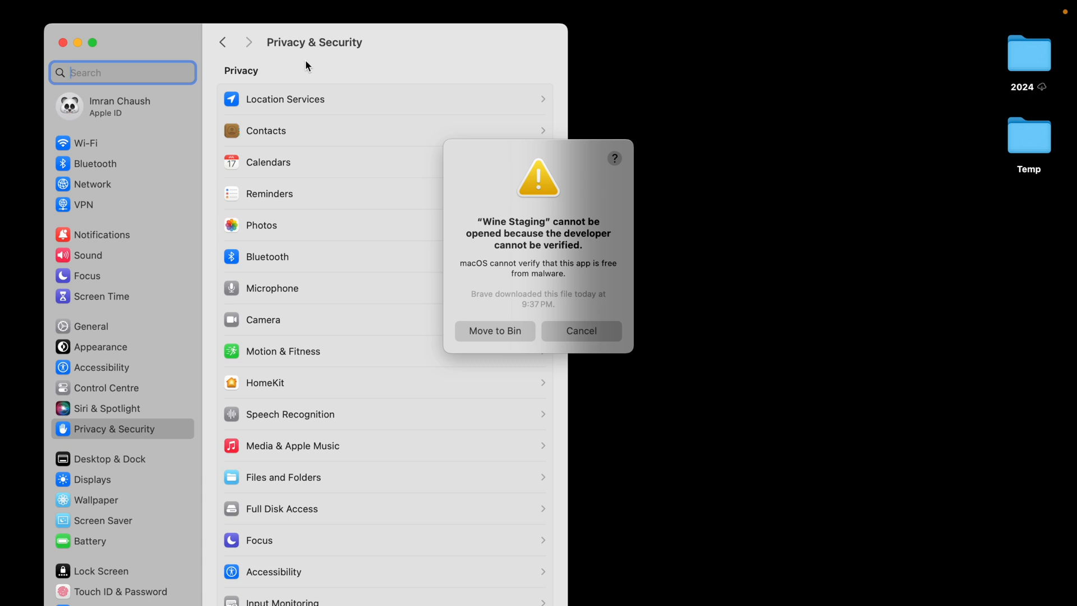
scroll("down", 3)
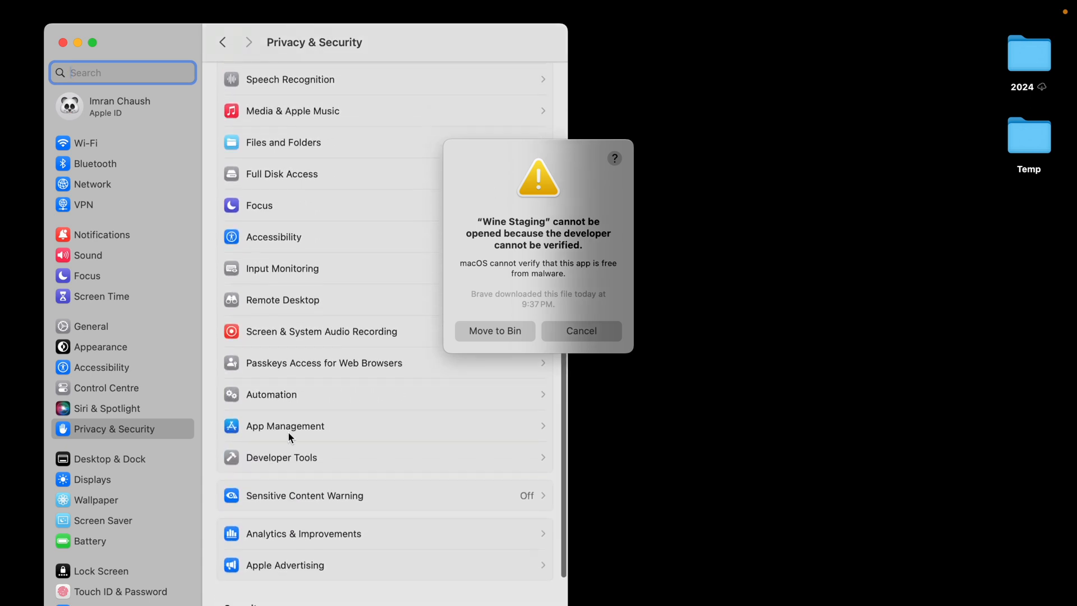
scroll("down", 3)
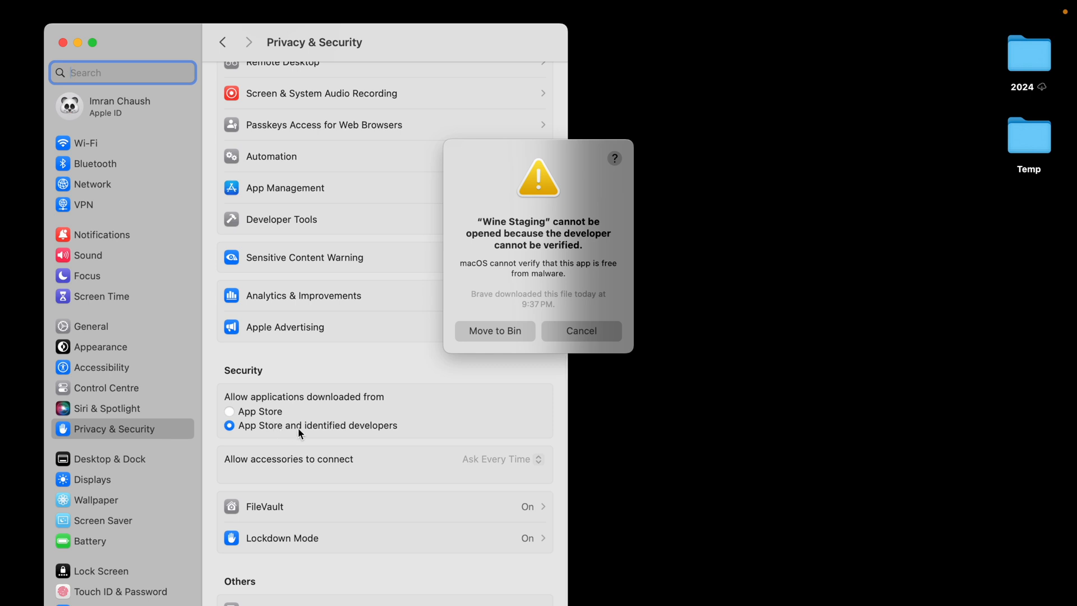
left_click(229, 410)
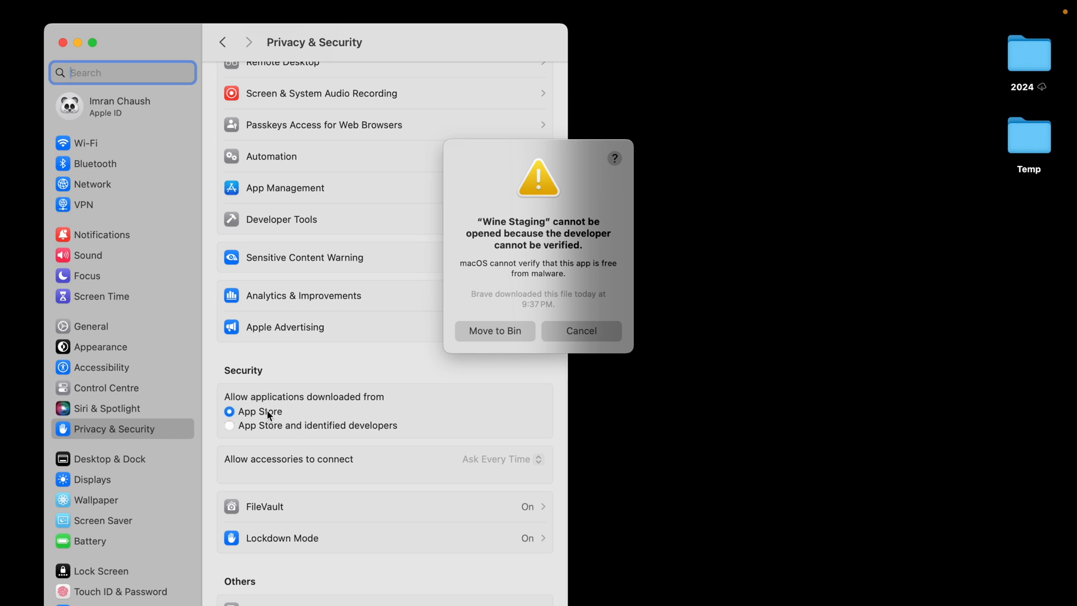
left_click(229, 426)
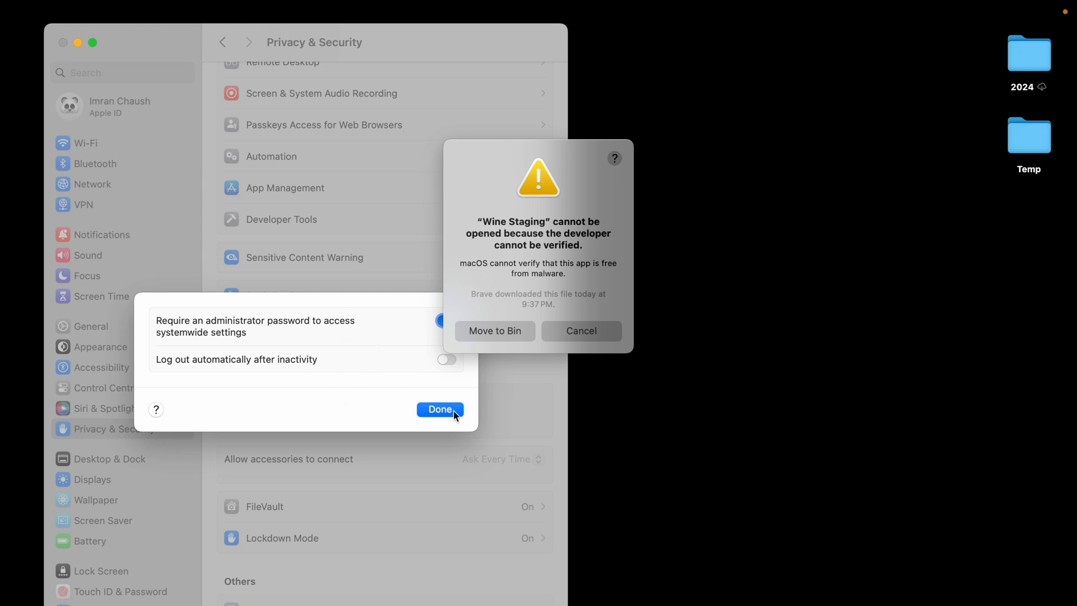
left_click(440, 408)
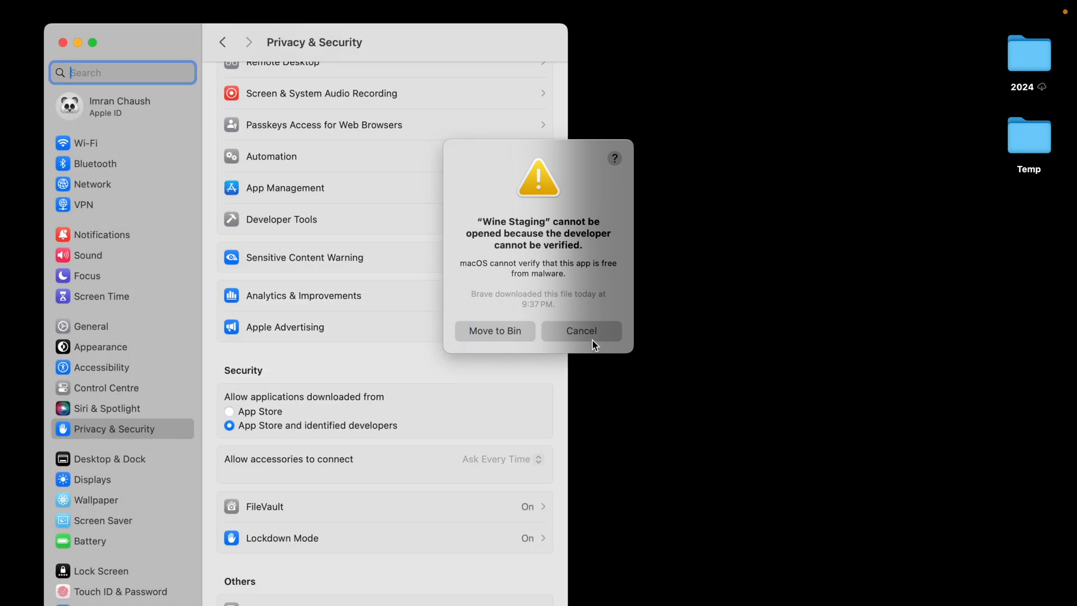
Dismiss the Wine Staging warning and allow it with Open Anyway.
left_click(581, 329)
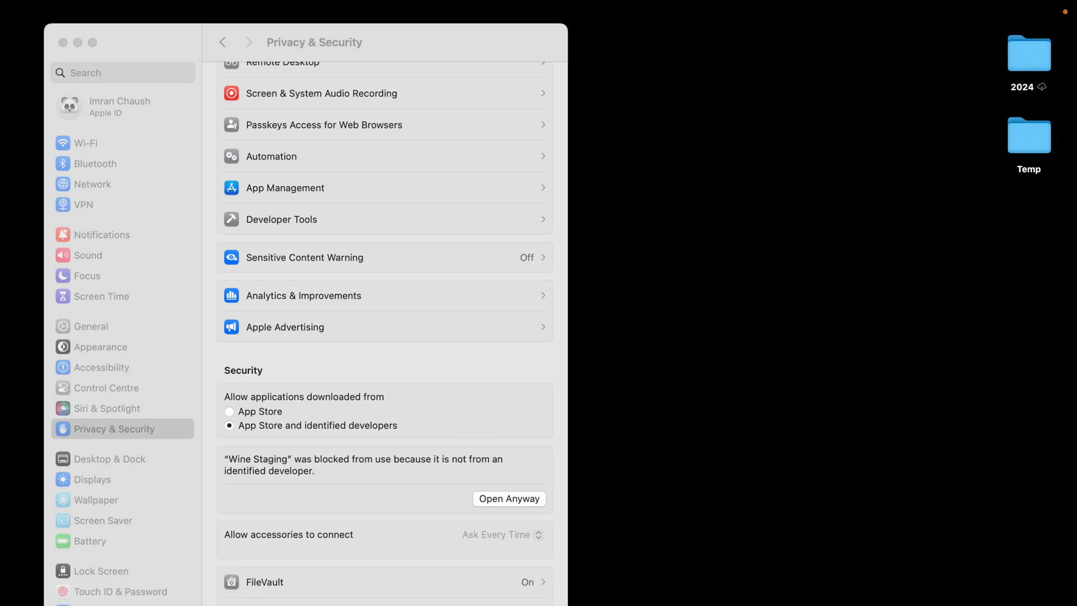
left_click(508, 498)
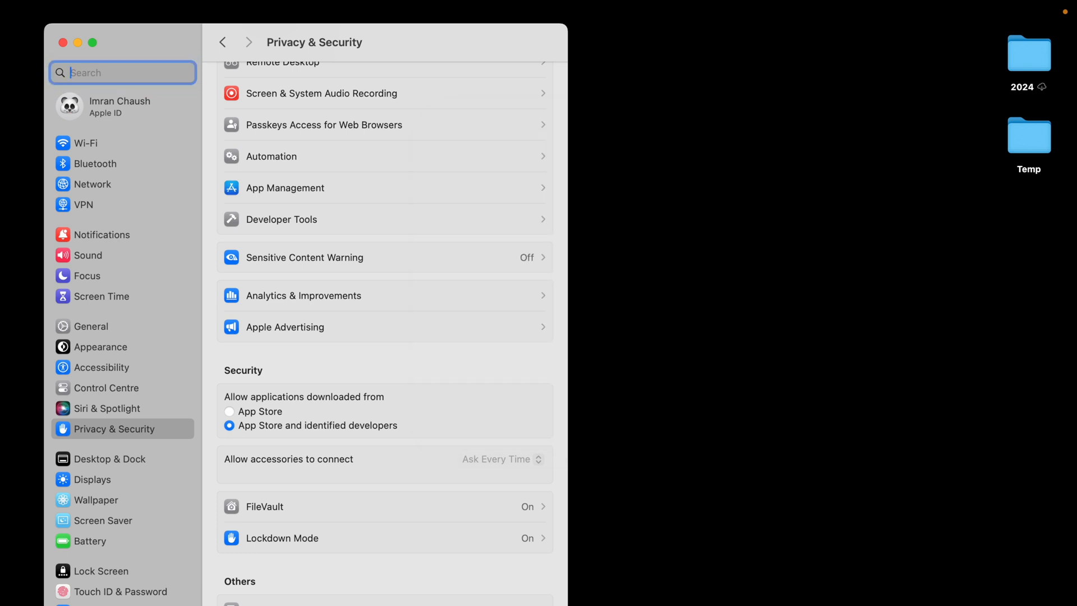
mouse_move(369, 230)
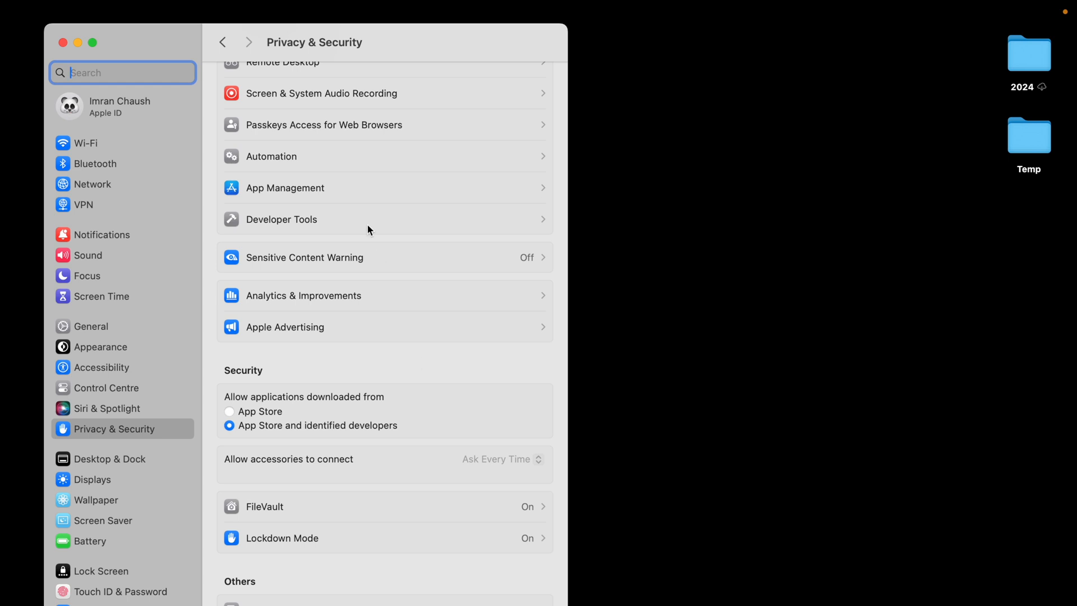
mouse_move(78, 43)
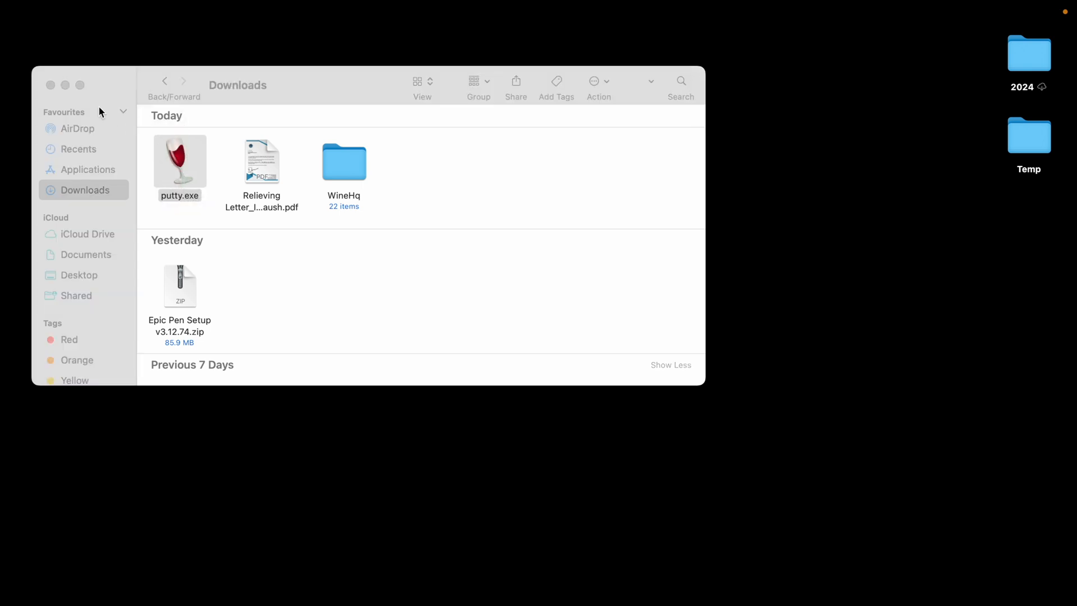
Run putty.exe through Wine, bringing up PuTTY Configuration, then close it.
double_click(179, 163)
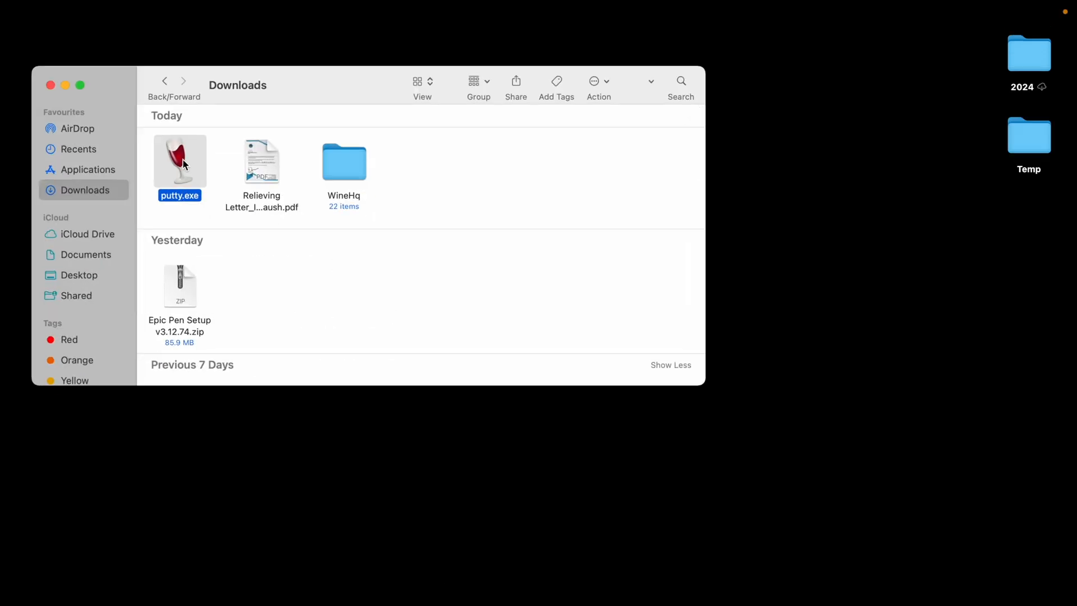
double_click(179, 162)
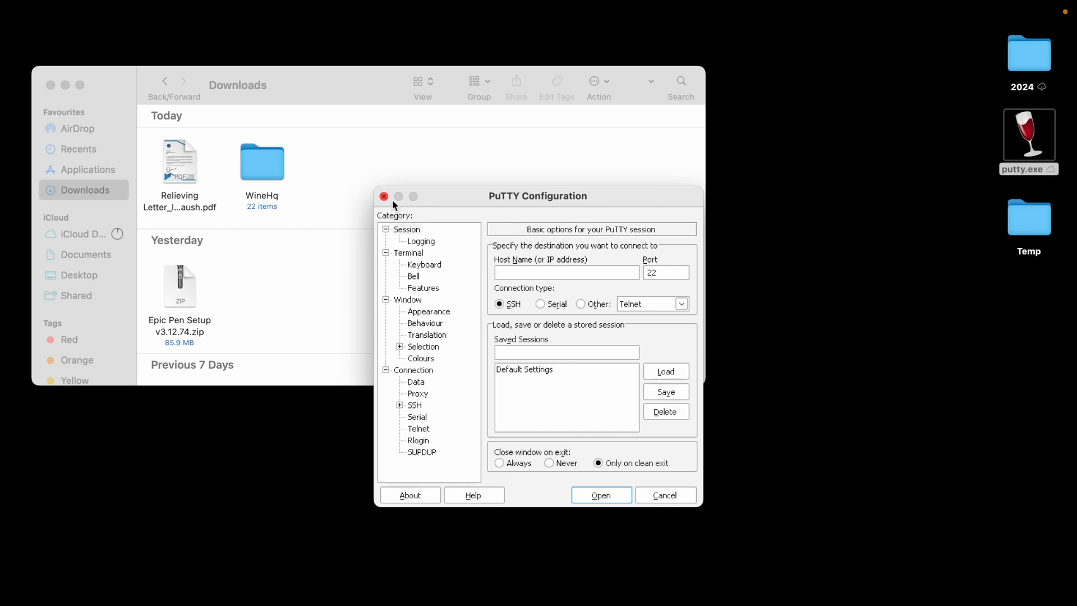
left_click(383, 196)
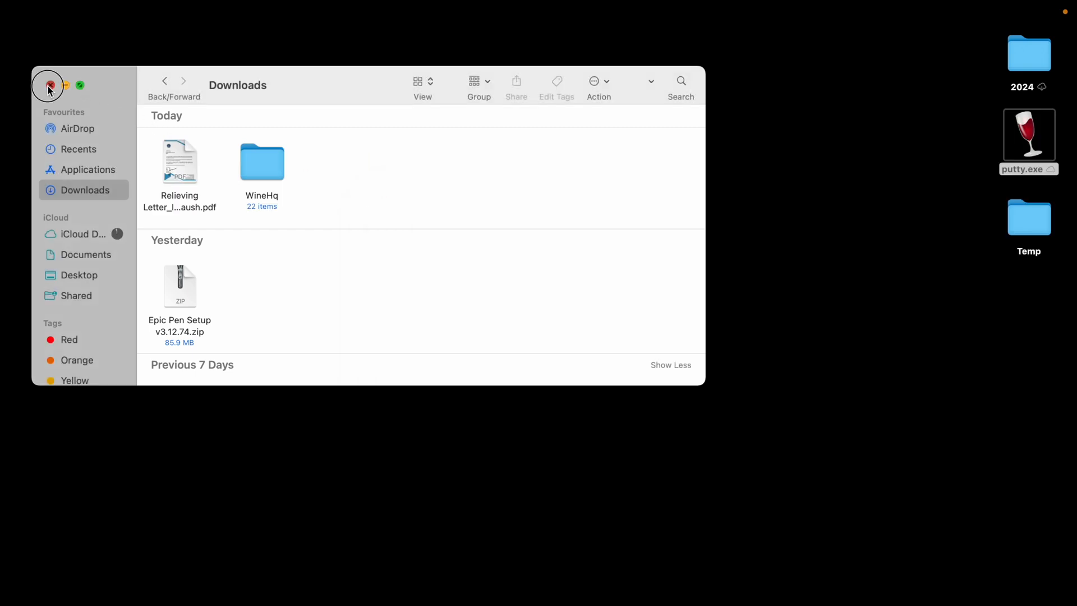